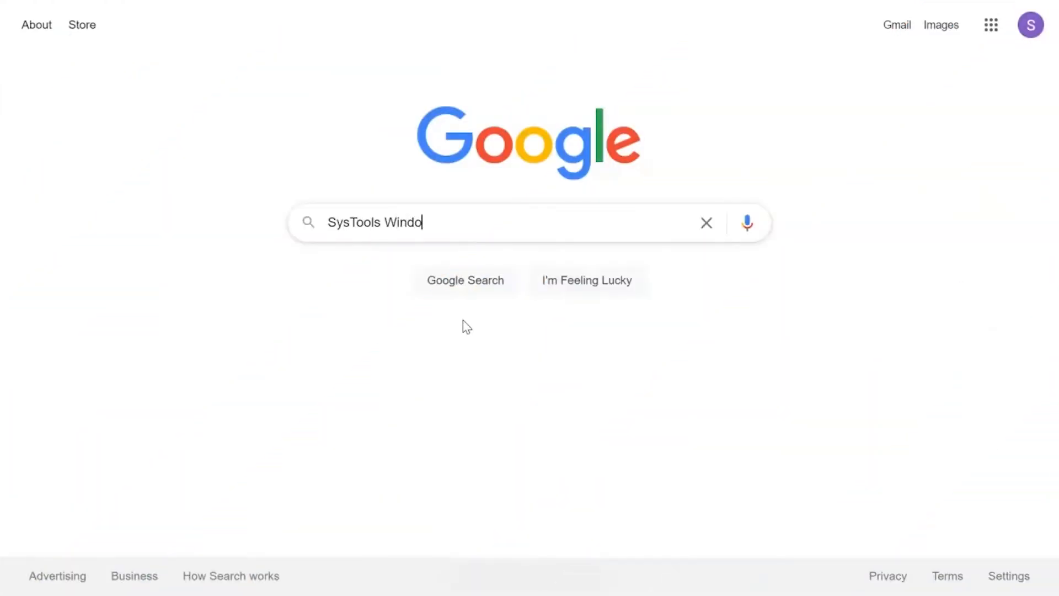
Step: Search Google for 'SysTools Windows Live Mail Converter' and bring up the results
type("ws Live Mail Converter")
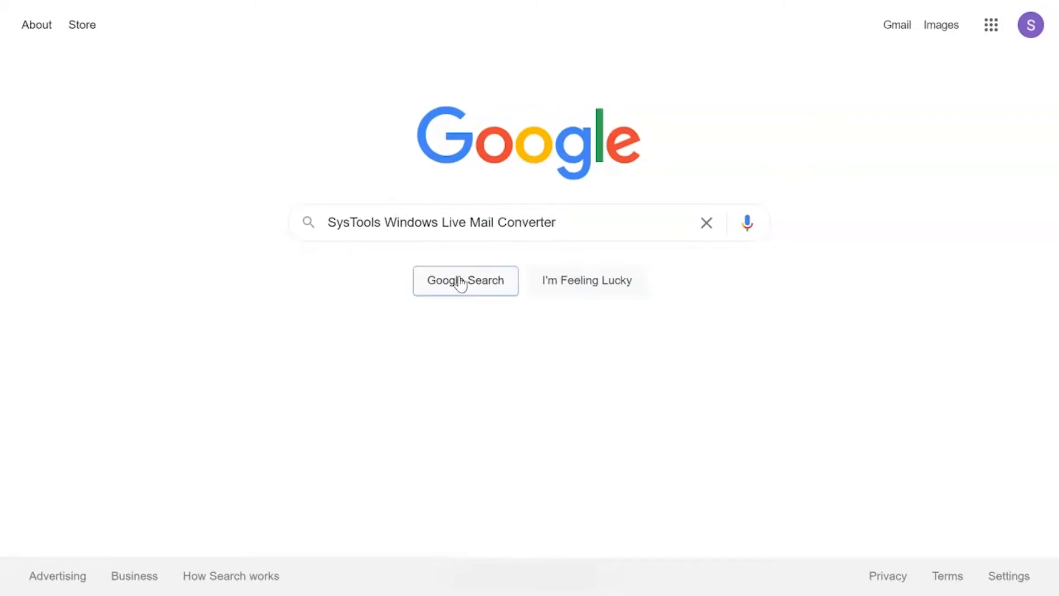
left_click(465, 280)
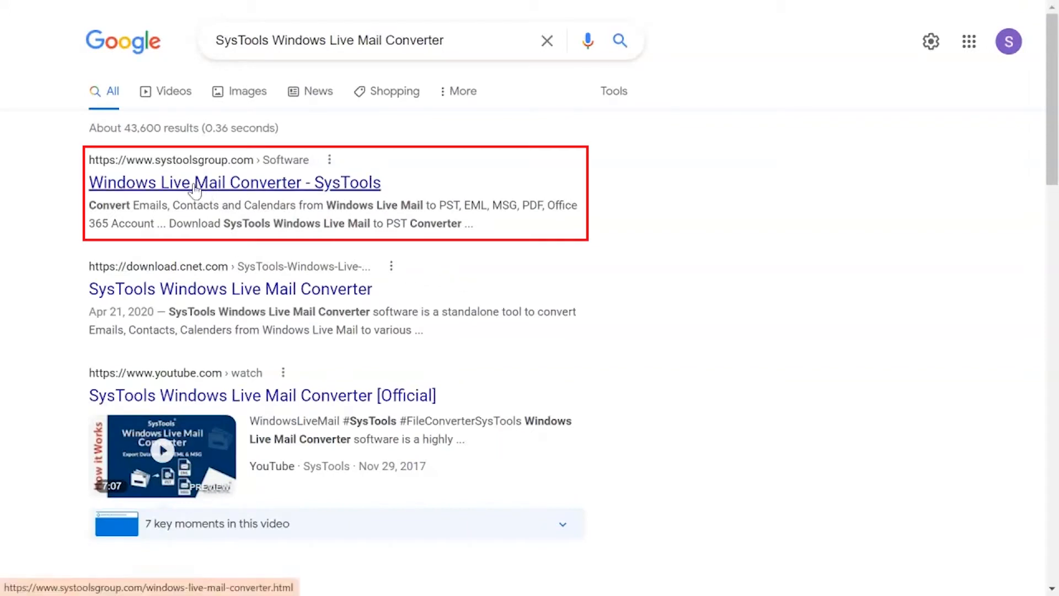
Step: Download the converter installer from the systoolsgroup.com product page and run it
left_click(234, 182)
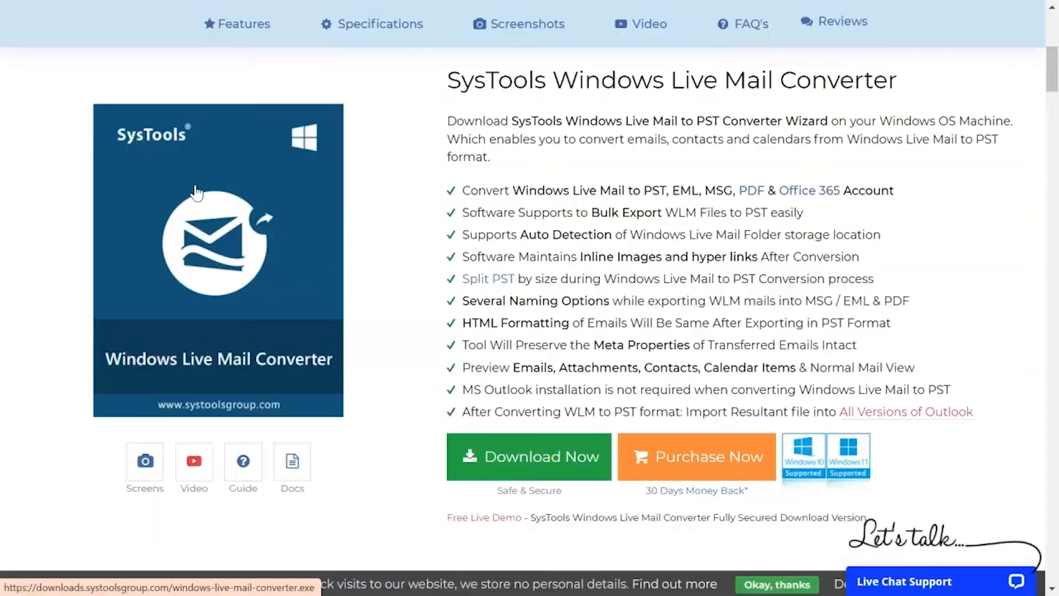
mouse_move(529, 455)
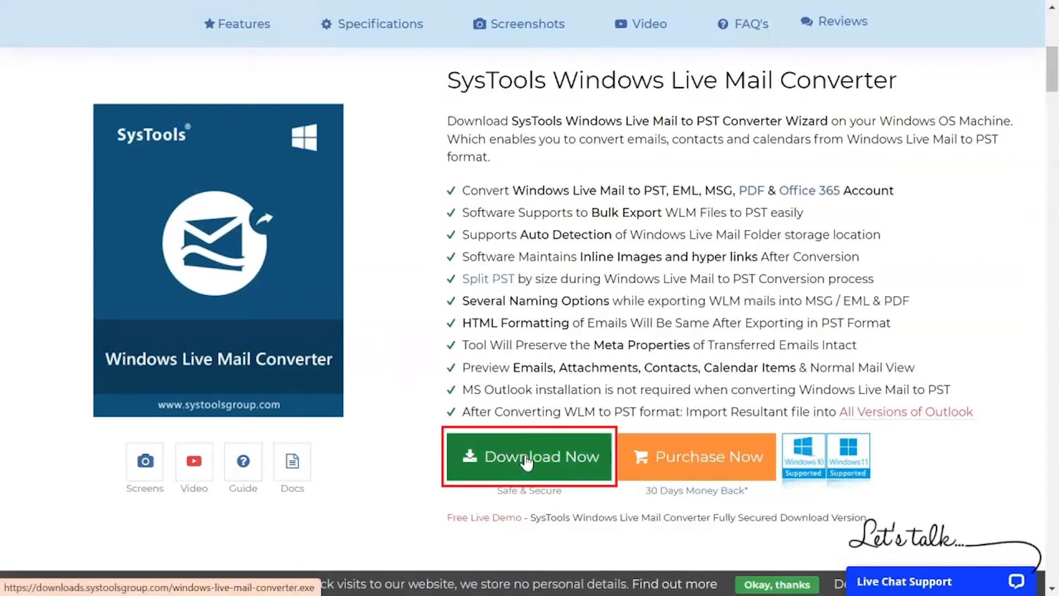
left_click(529, 456)
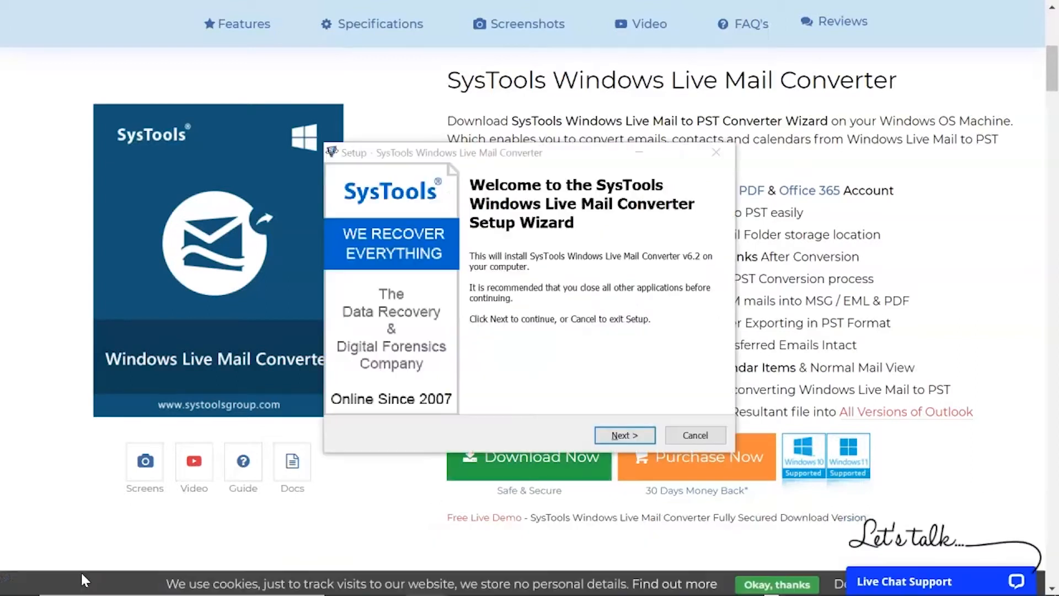
mouse_move(419, 498)
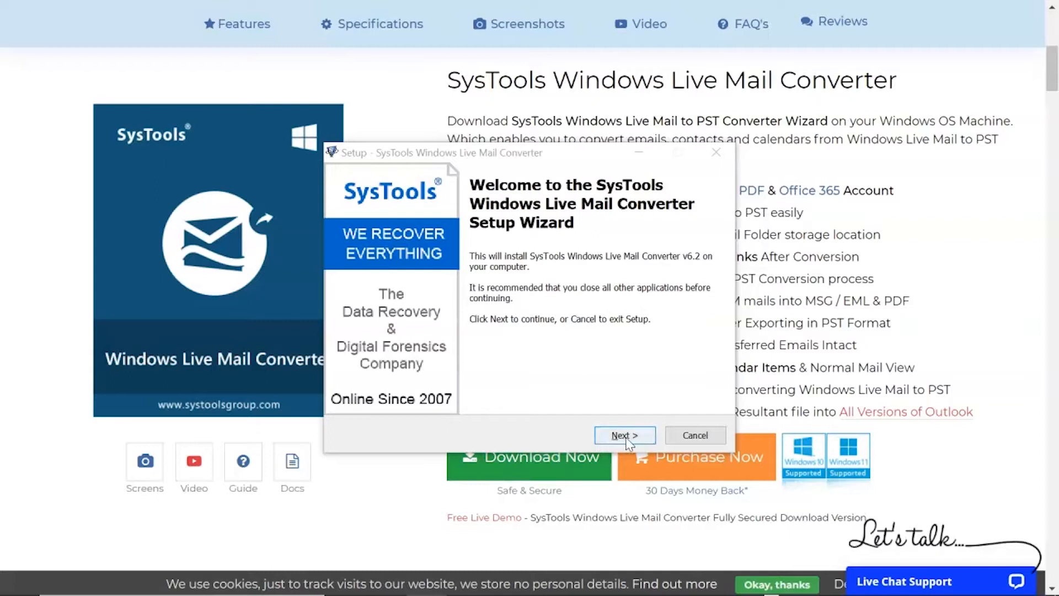
Step: Install v6.2 with the default Start Menu folder and launch it on finish
left_click(624, 434)
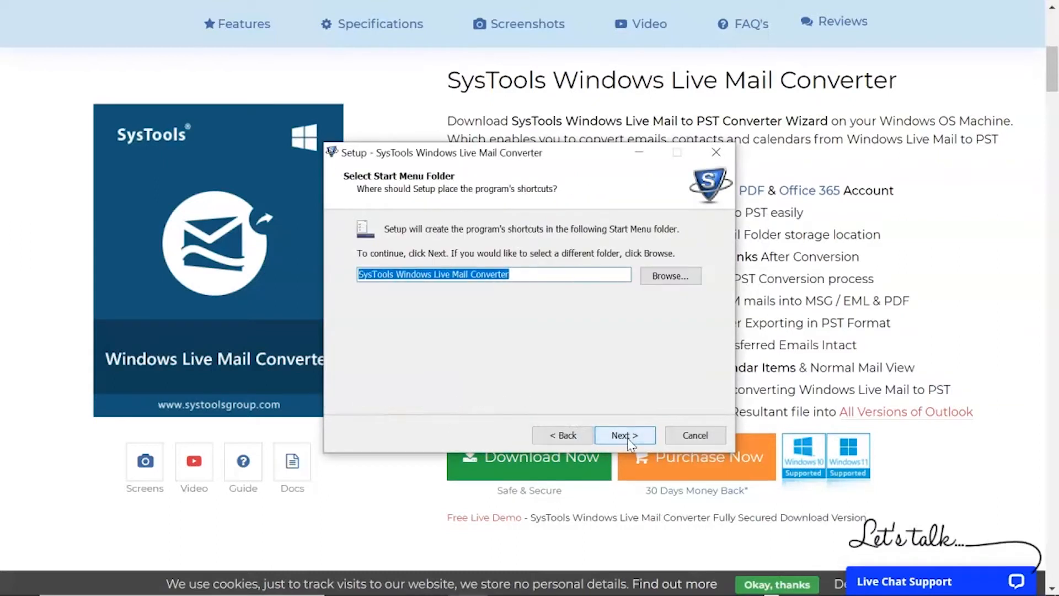
left_click(625, 434)
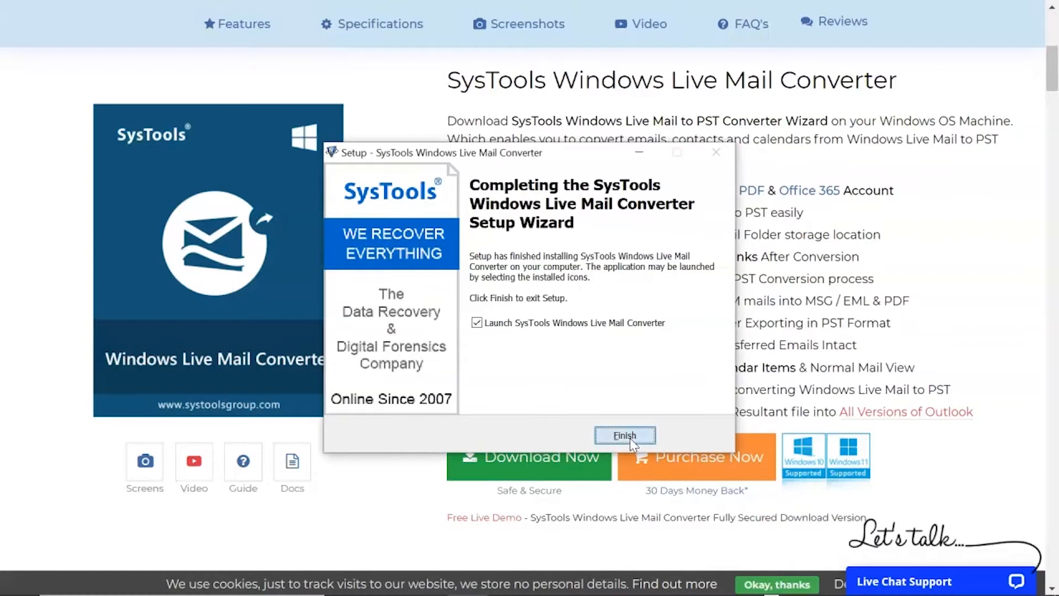
left_click(623, 435)
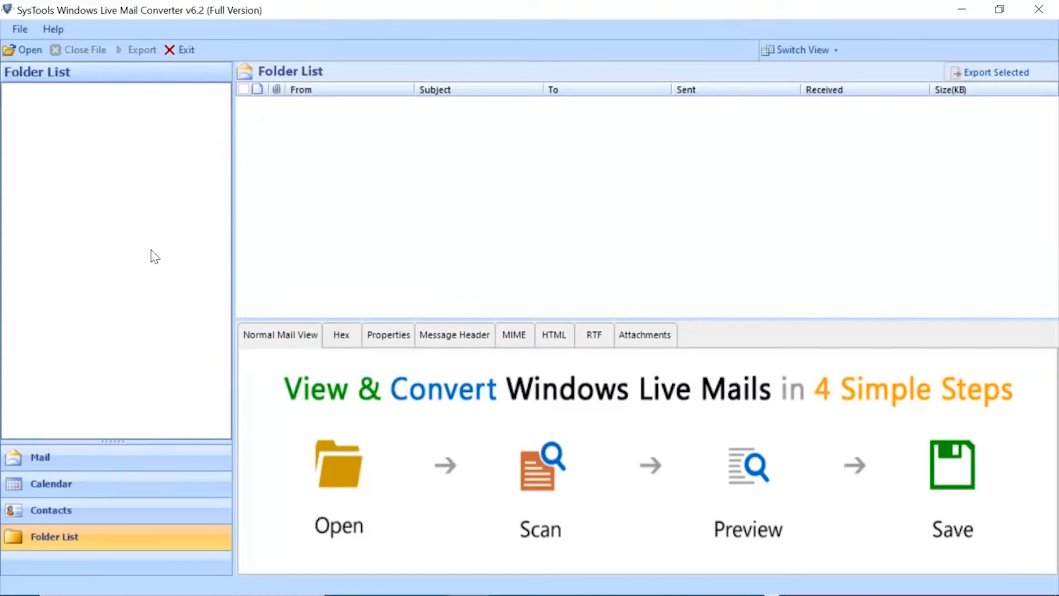
mouse_move(105, 181)
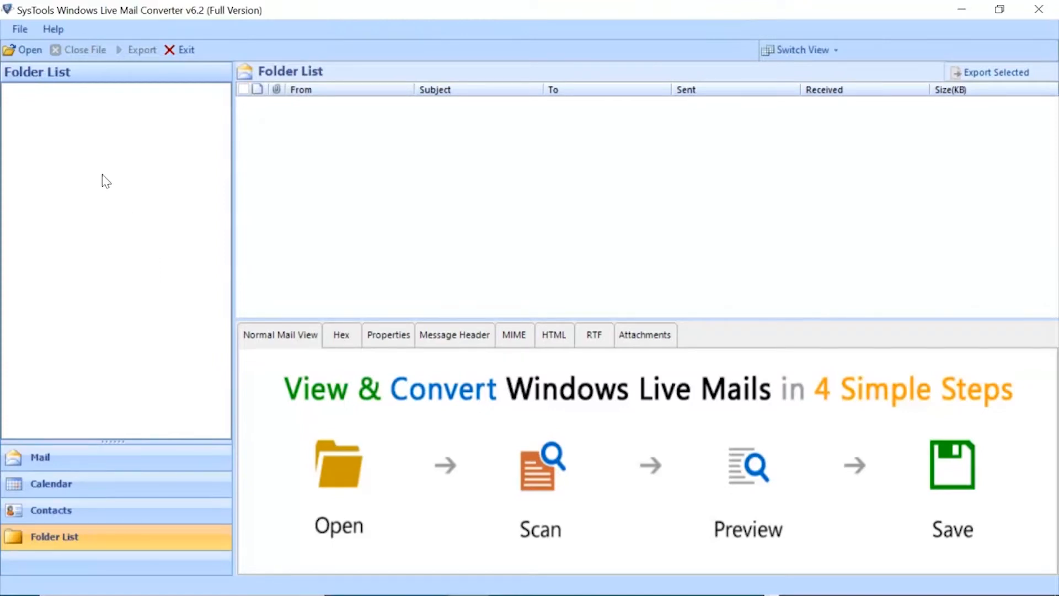
mouse_move(24, 50)
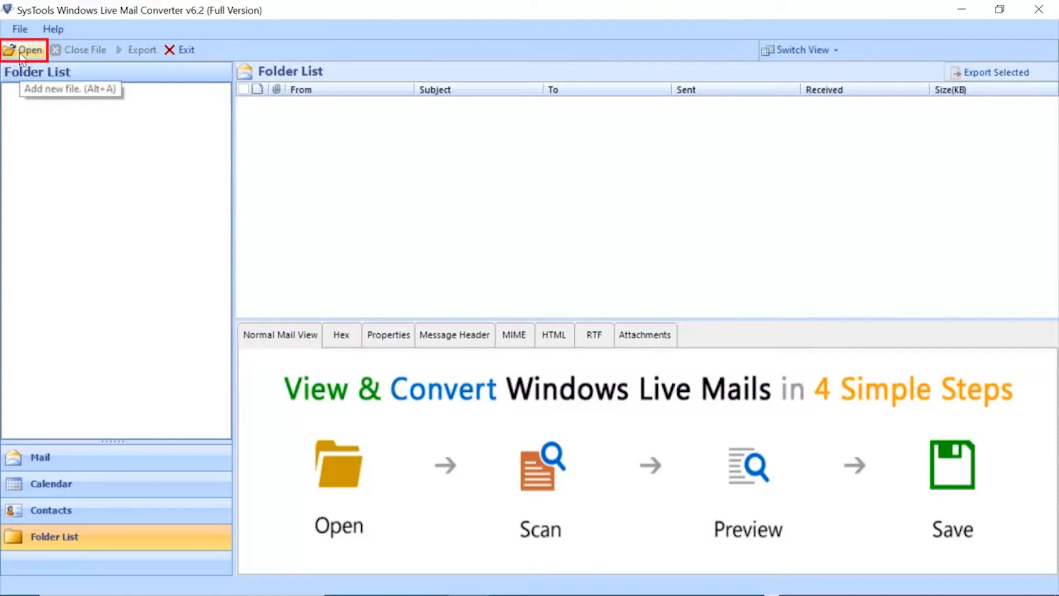
Step: Bring up the Select Path dialog to add a Windows Live Mail file
left_click(29, 50)
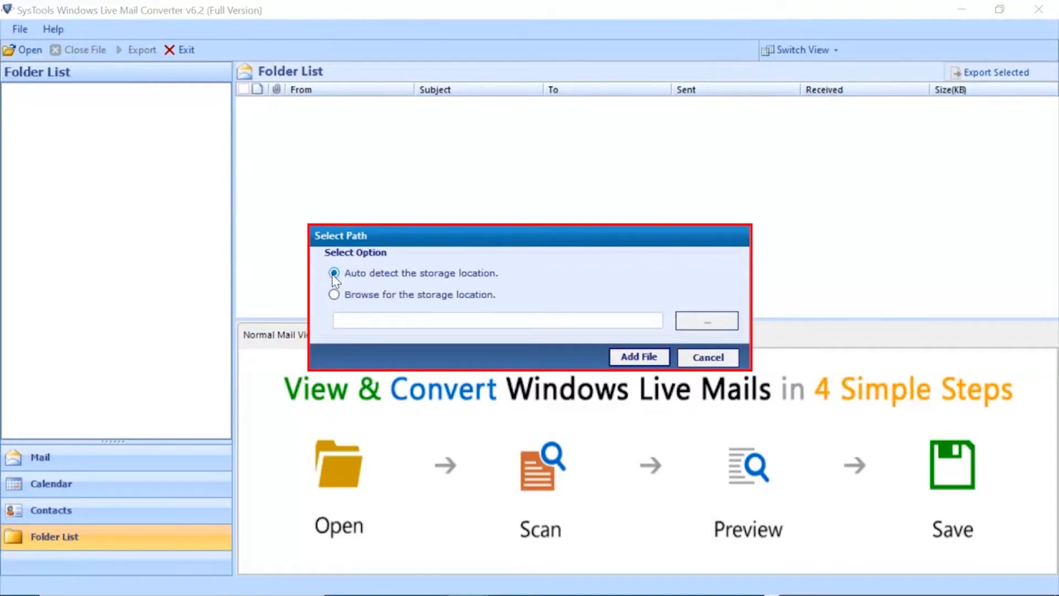
Step: Browse to F:\Windows Live Mail Data as the storage location and add it for scanning
left_click(333, 275)
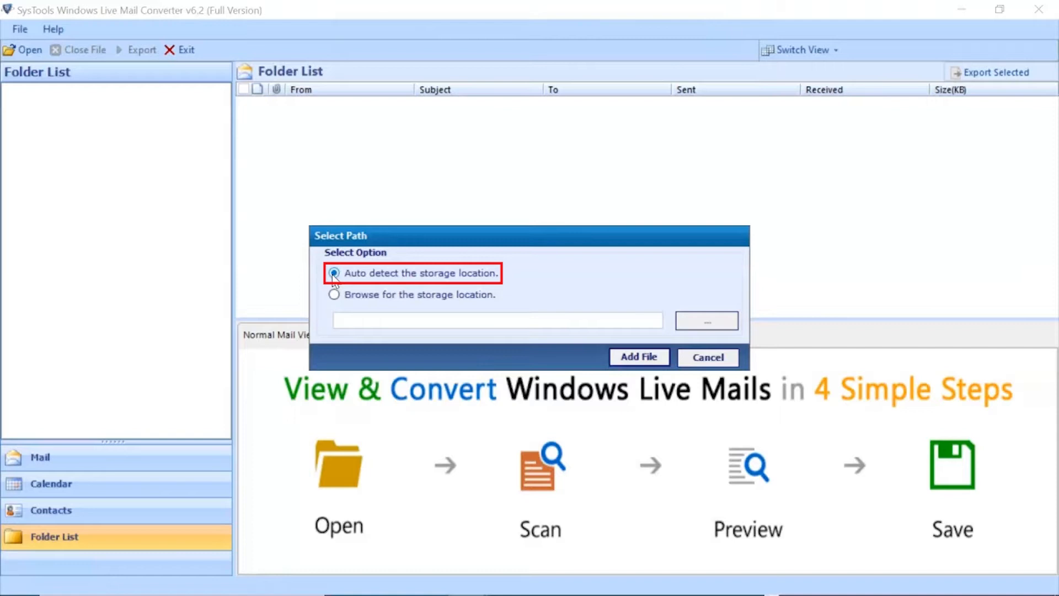
left_click(334, 295)
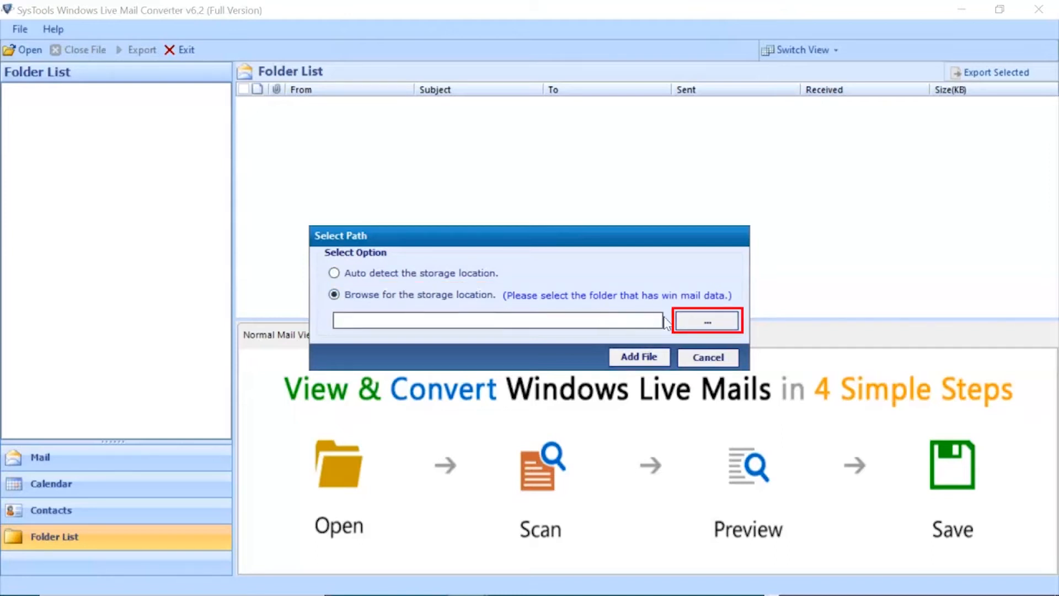
left_click(705, 320)
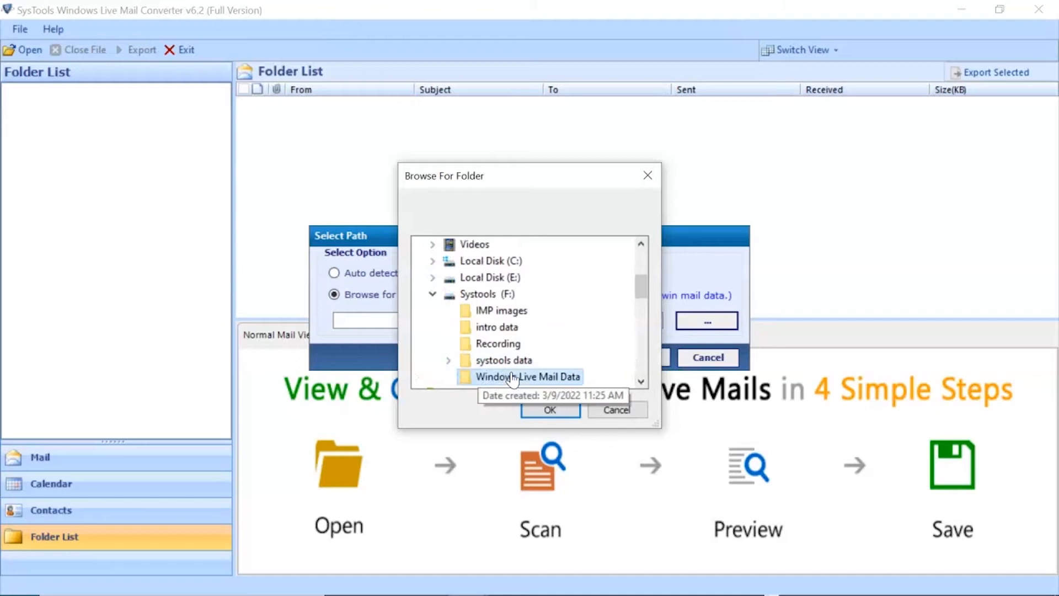
left_click(550, 410)
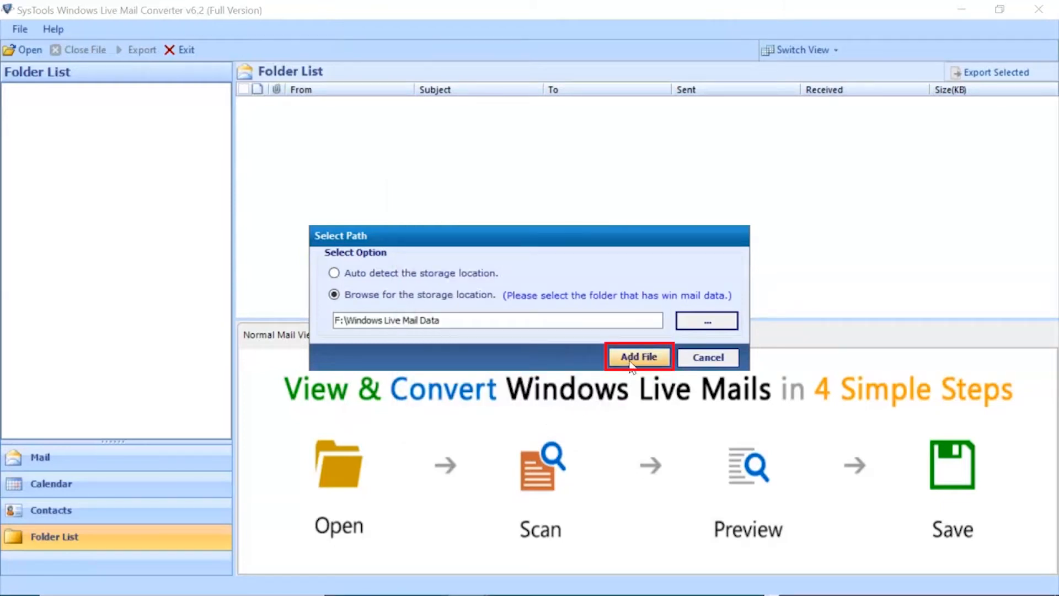
left_click(637, 356)
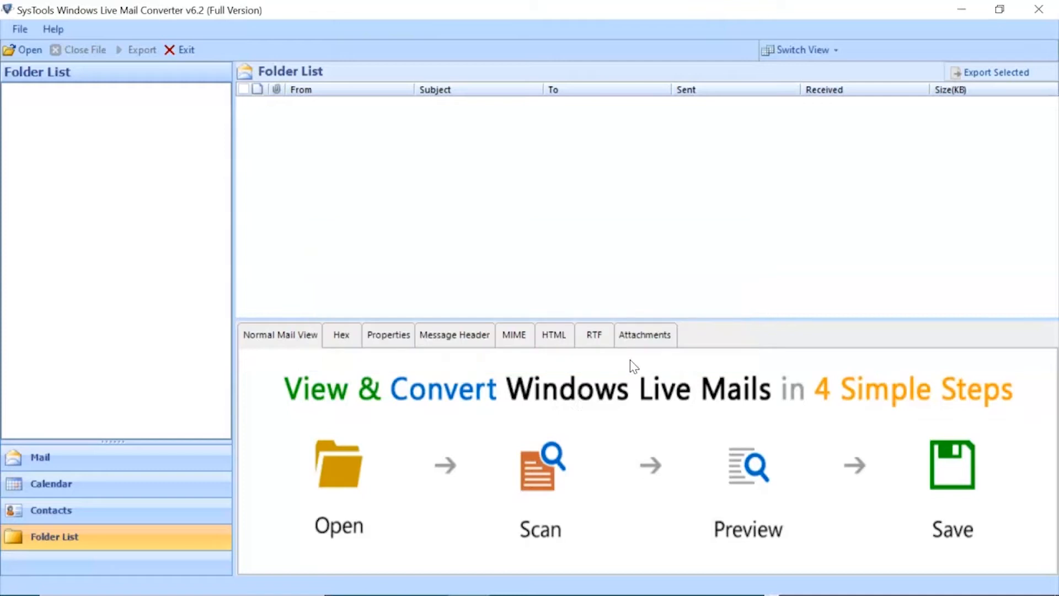
Step: Finish the scan and expand F:\Windows Live Mail Data and Other Folders in the Folder List
left_click(29, 50)
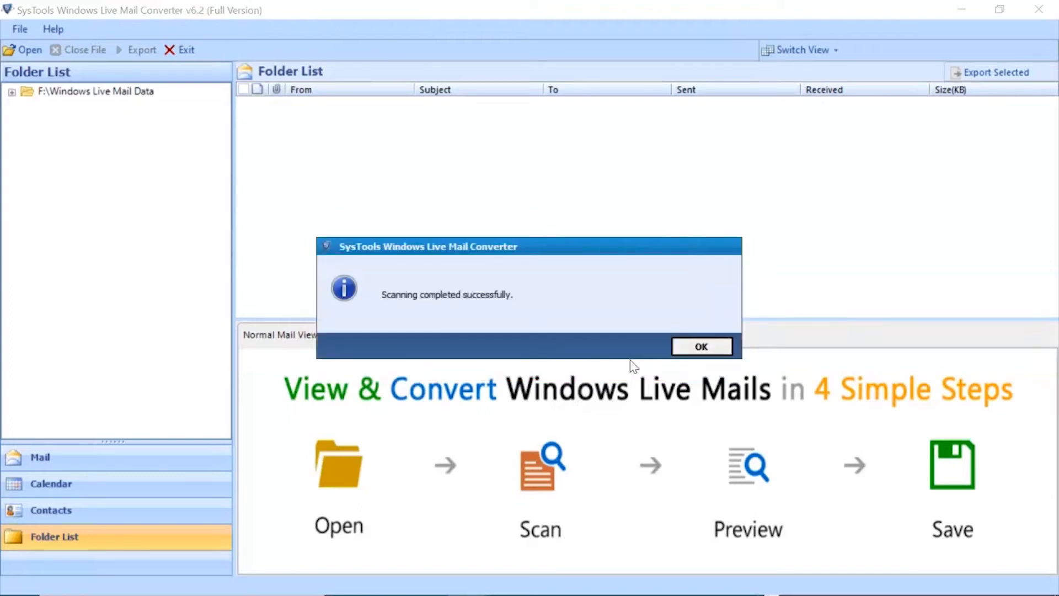
left_click(701, 345)
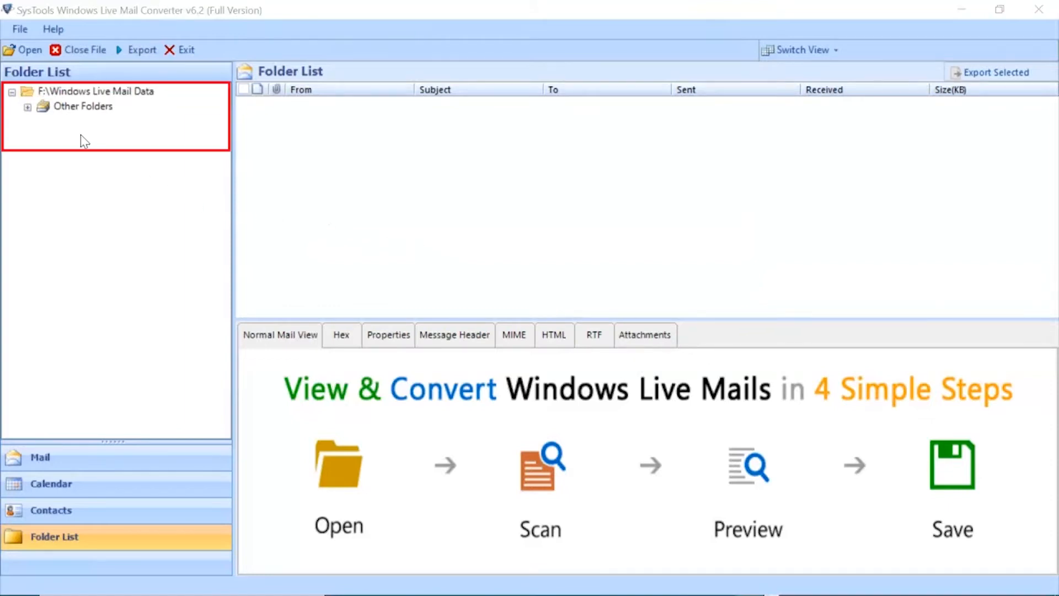
left_click(29, 110)
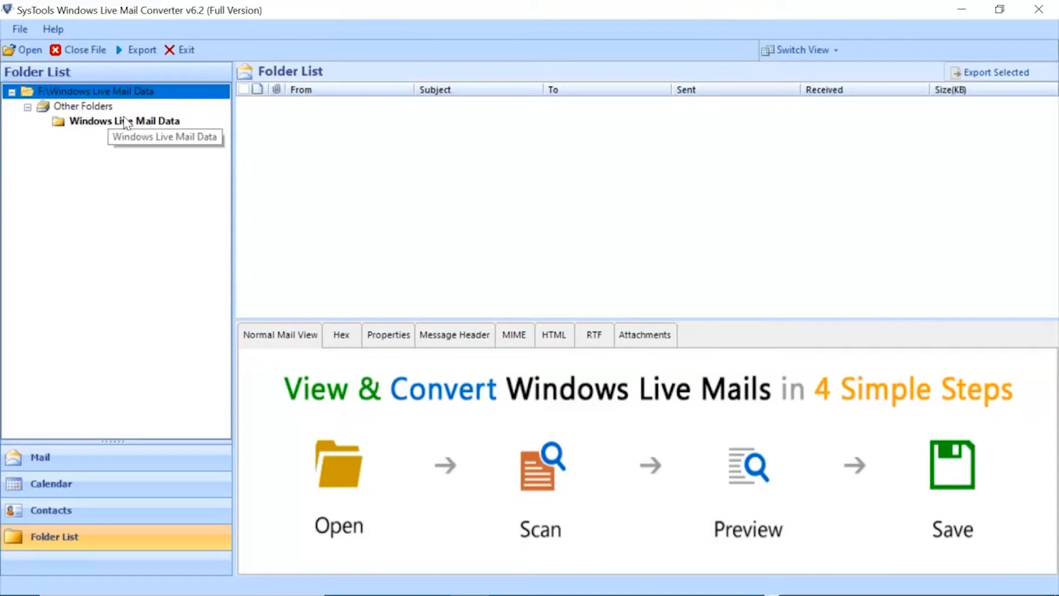
Step: Show the 146 emails in the Windows Live Mail Data folder with the first one previewed
left_click(123, 121)
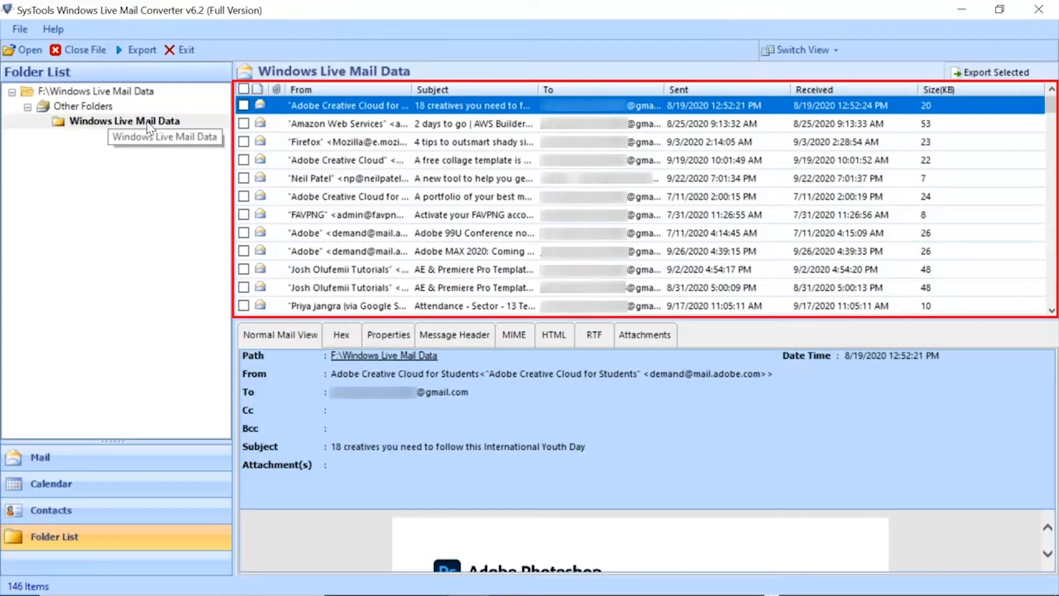
mouse_move(149, 128)
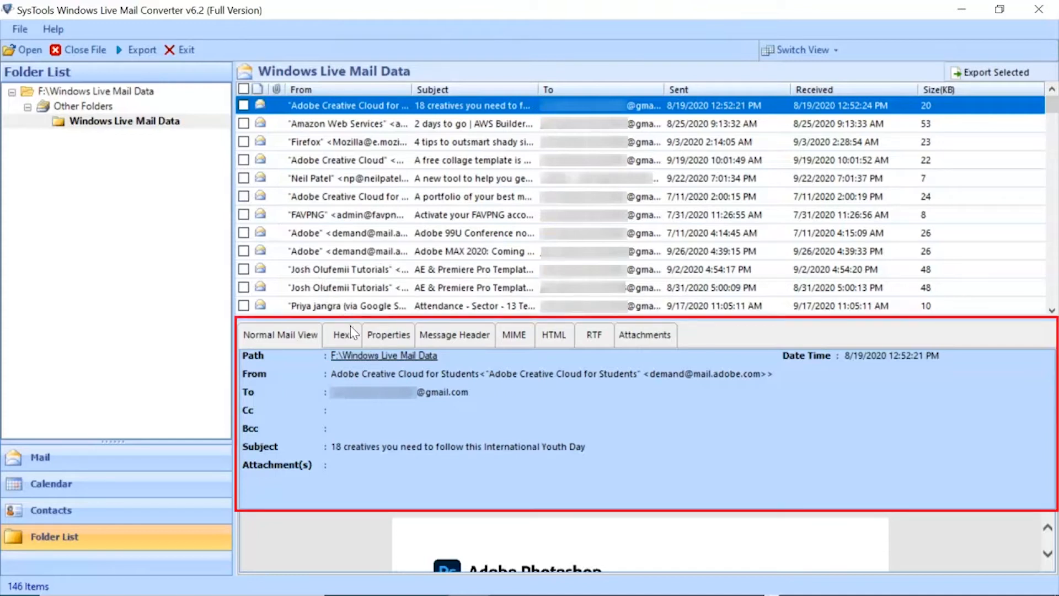
mouse_move(453, 334)
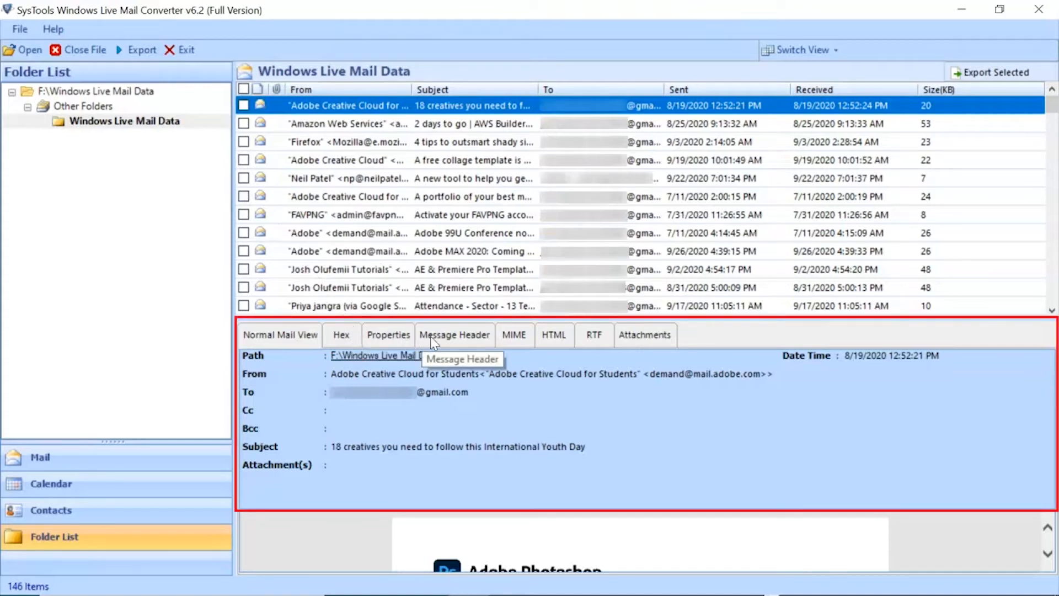
mouse_move(645, 334)
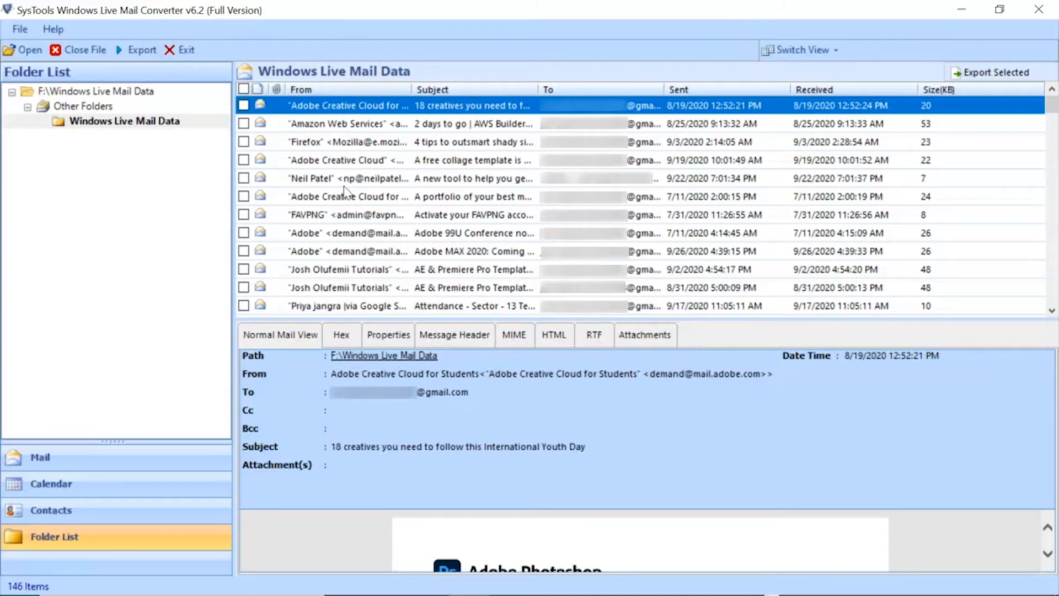
mouse_move(136, 49)
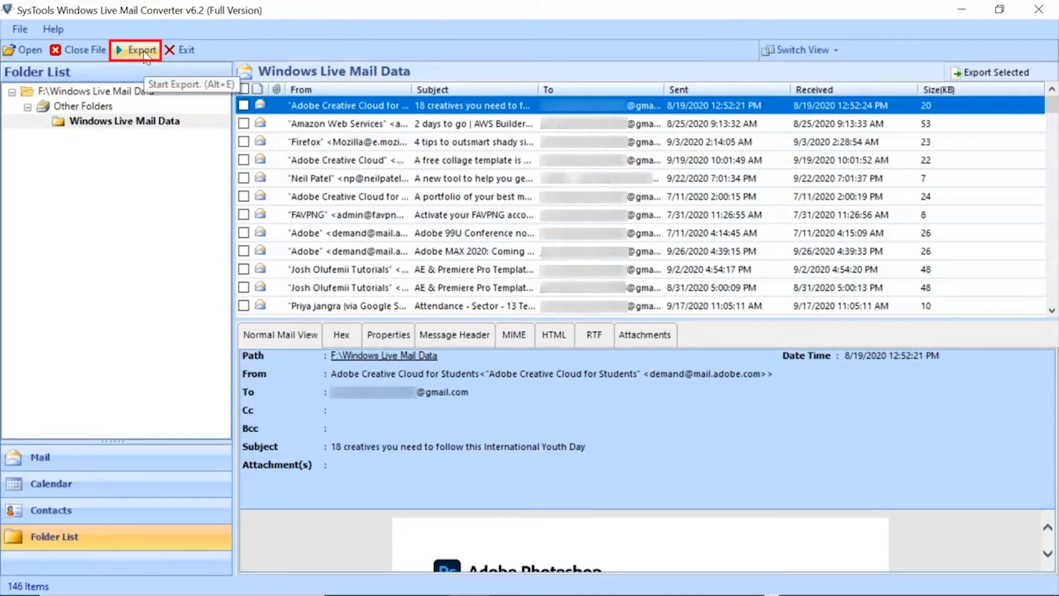
Step: In Export Option, check the whole F:\Windows Live Mail Data tree and choose PST format
left_click(140, 49)
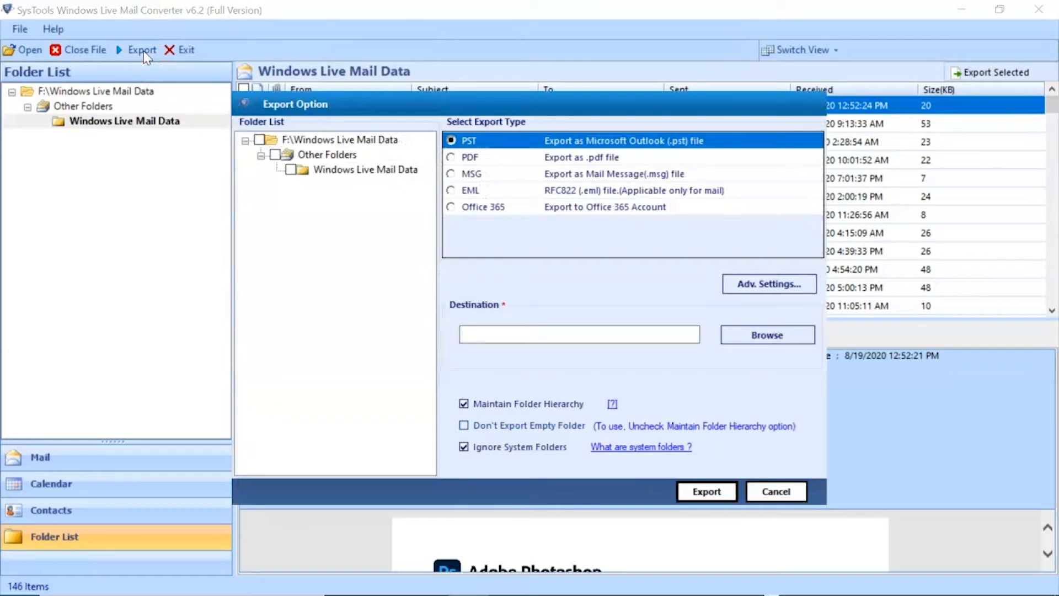
mouse_move(185, 88)
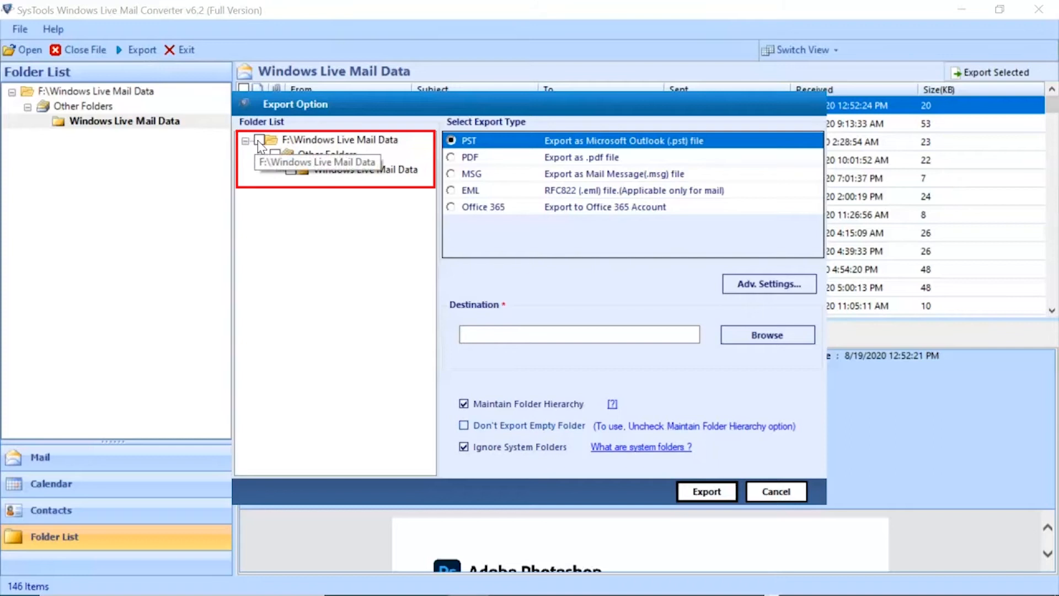
left_click(258, 140)
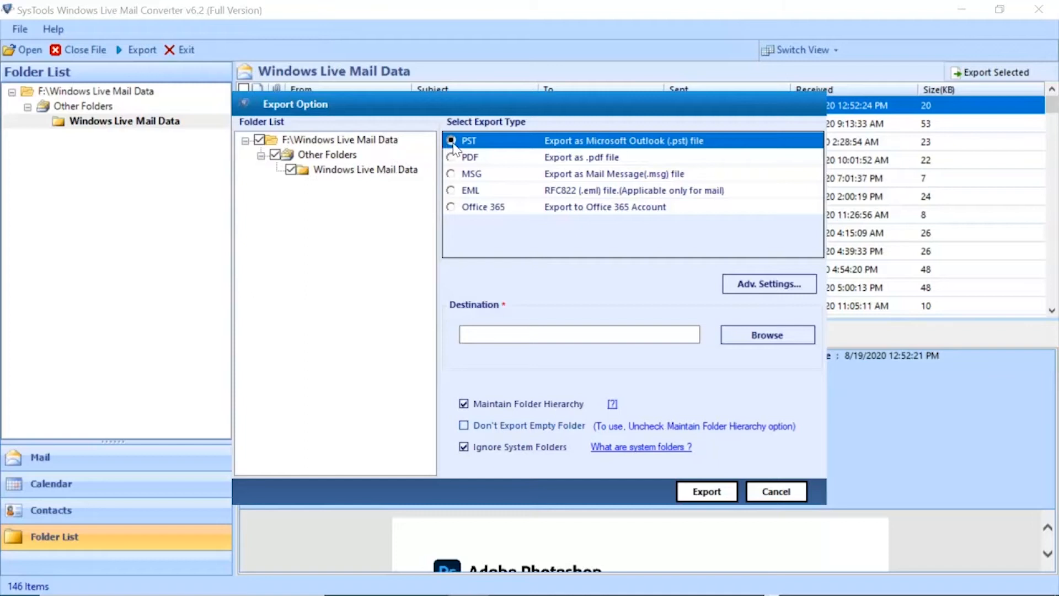
left_click(470, 140)
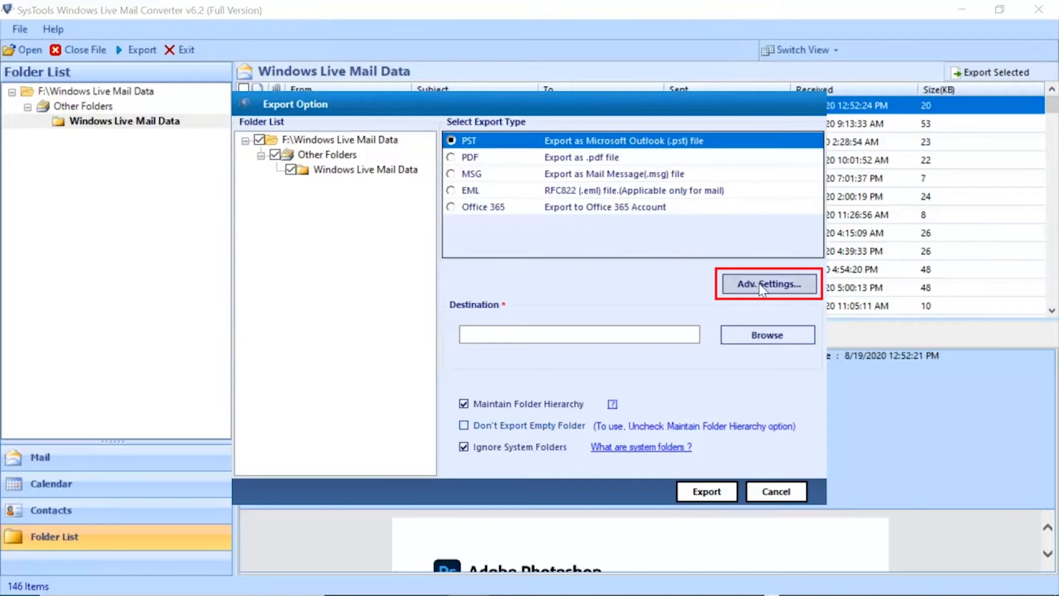
Step: Try PST splitting at 1 GB and the date filter in Adv. Settings, then turn the date filter off
left_click(768, 284)
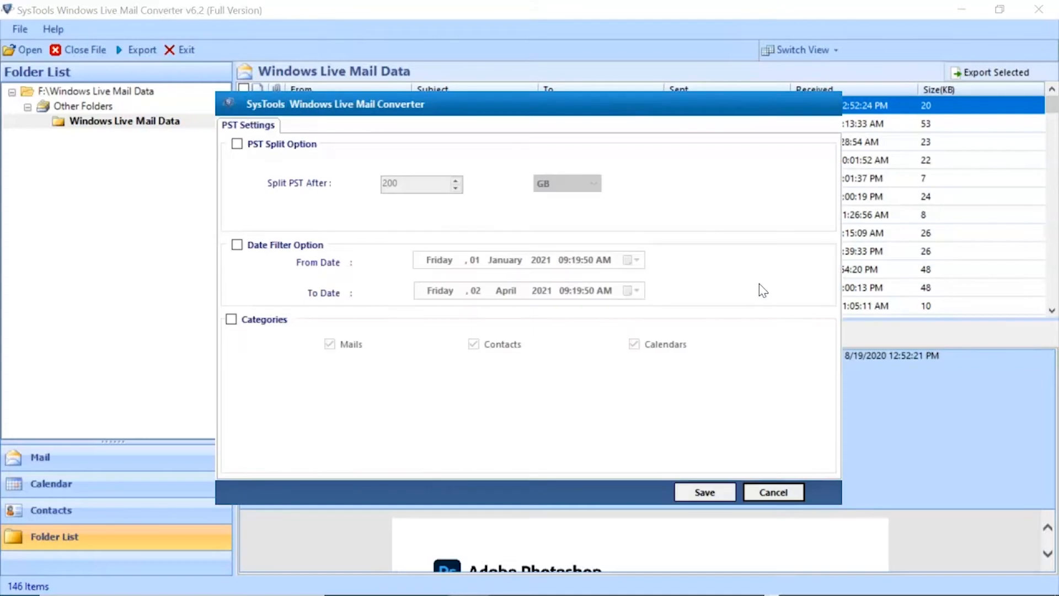
mouse_move(352, 207)
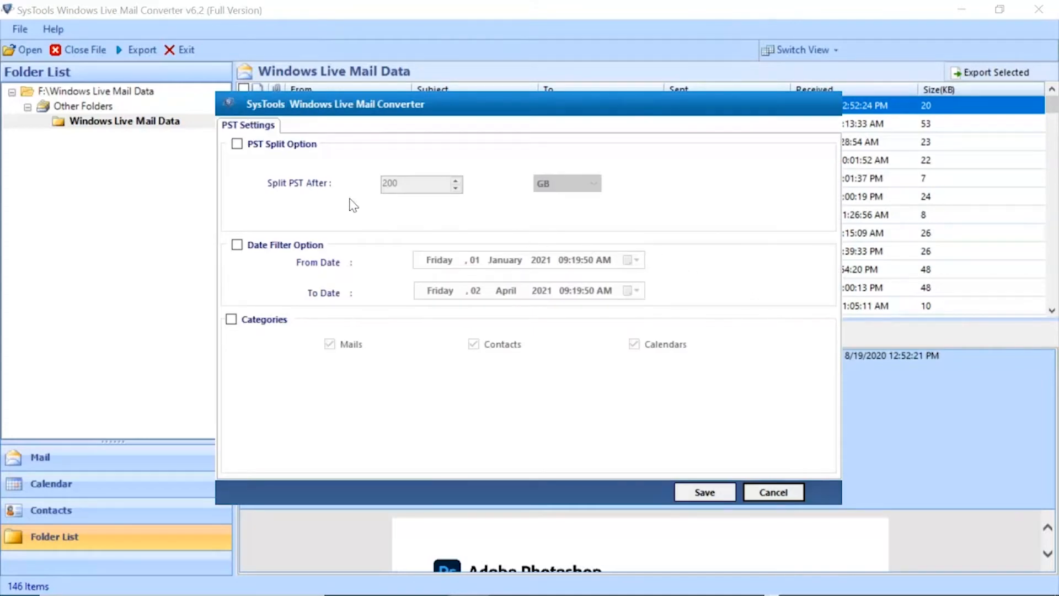
left_click(236, 144)
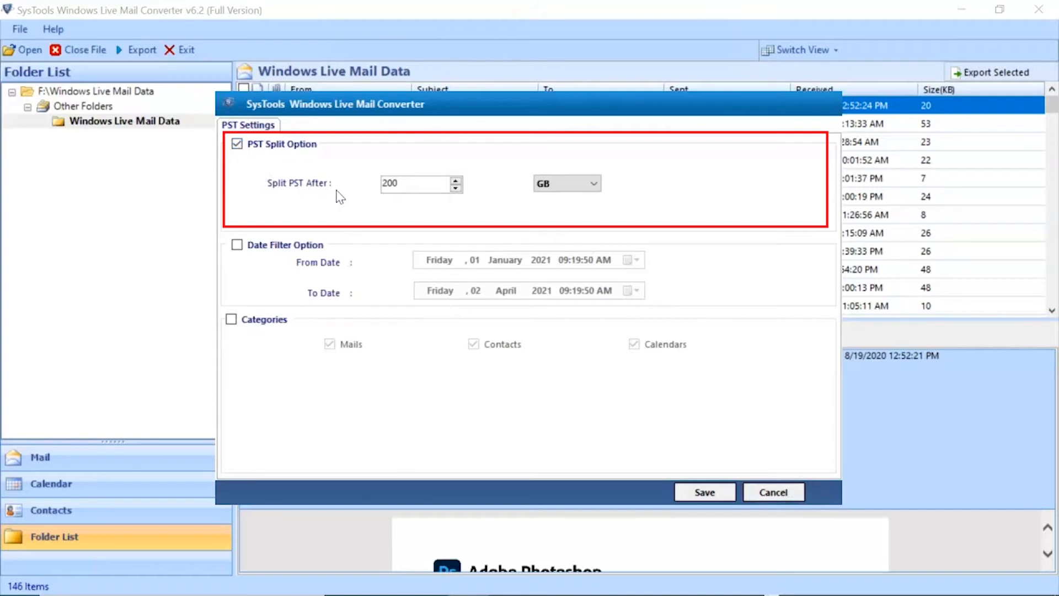
left_click(457, 187)
type("1")
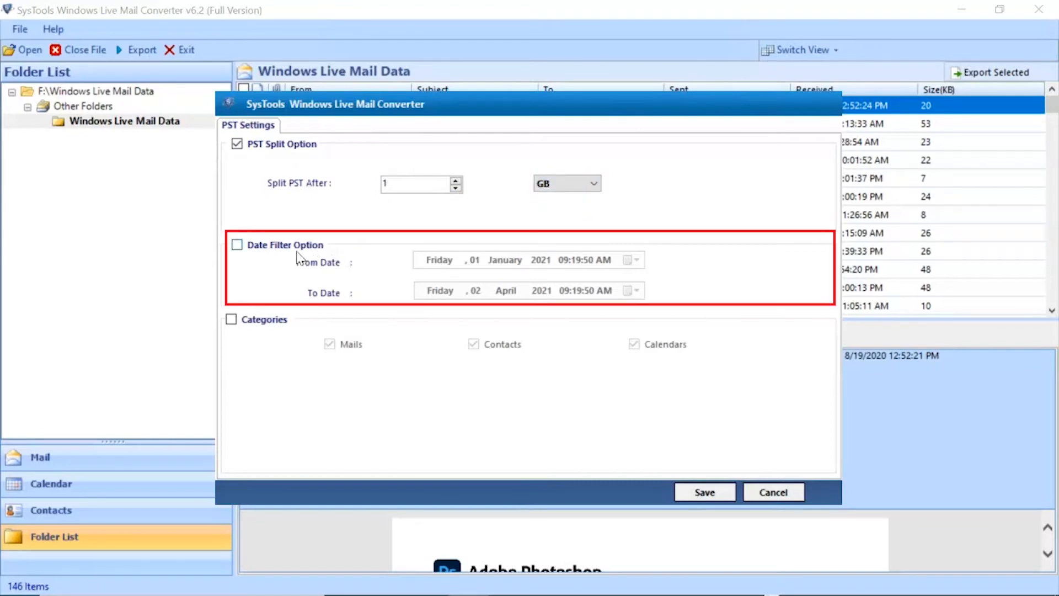
left_click(236, 244)
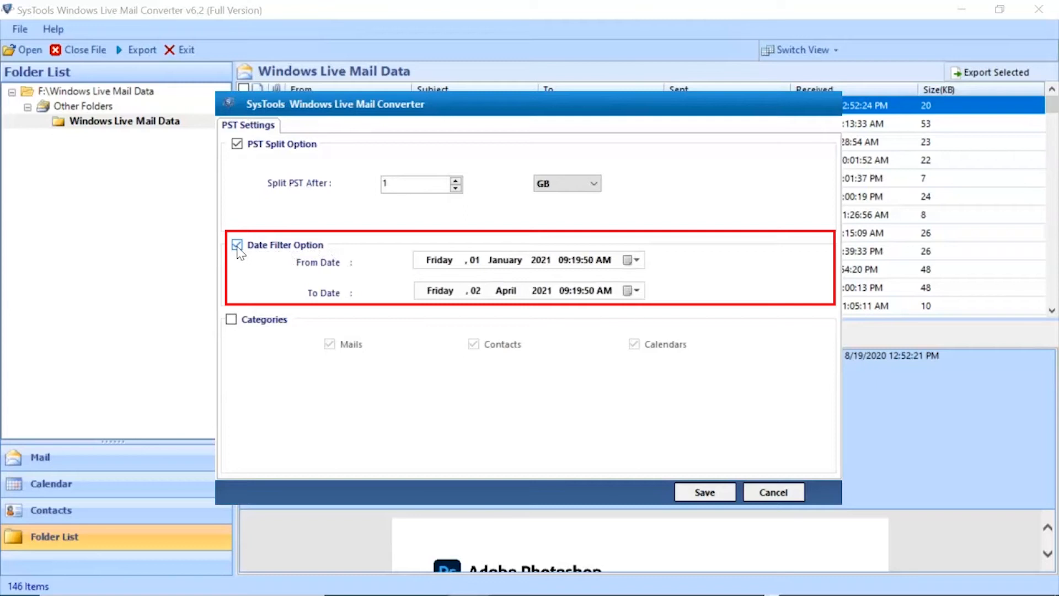
left_click(232, 318)
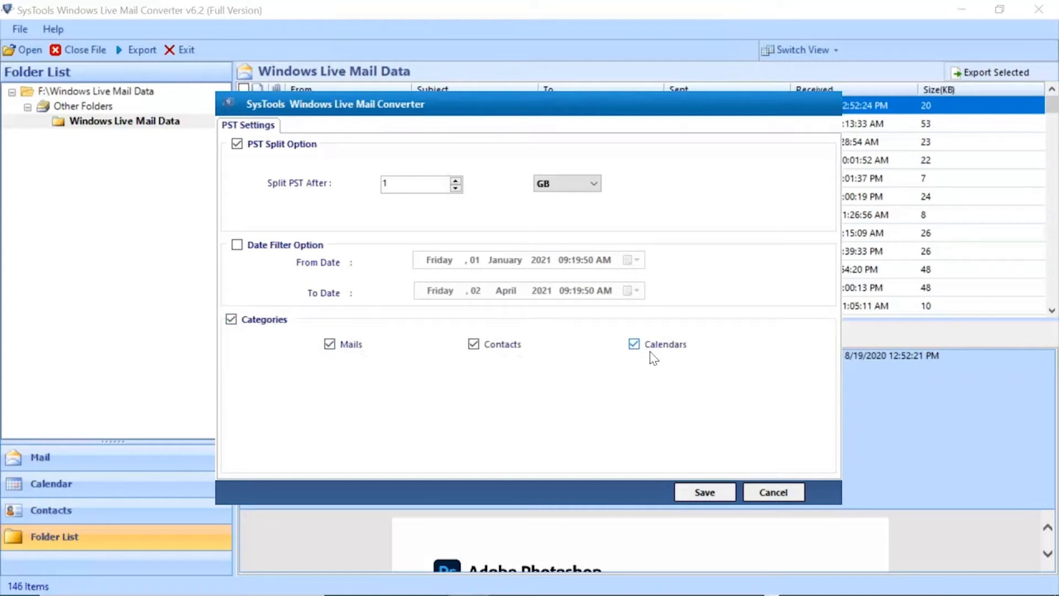
Step: Leave PST Split and Categories unchecked and save the advanced settings
left_click(236, 143)
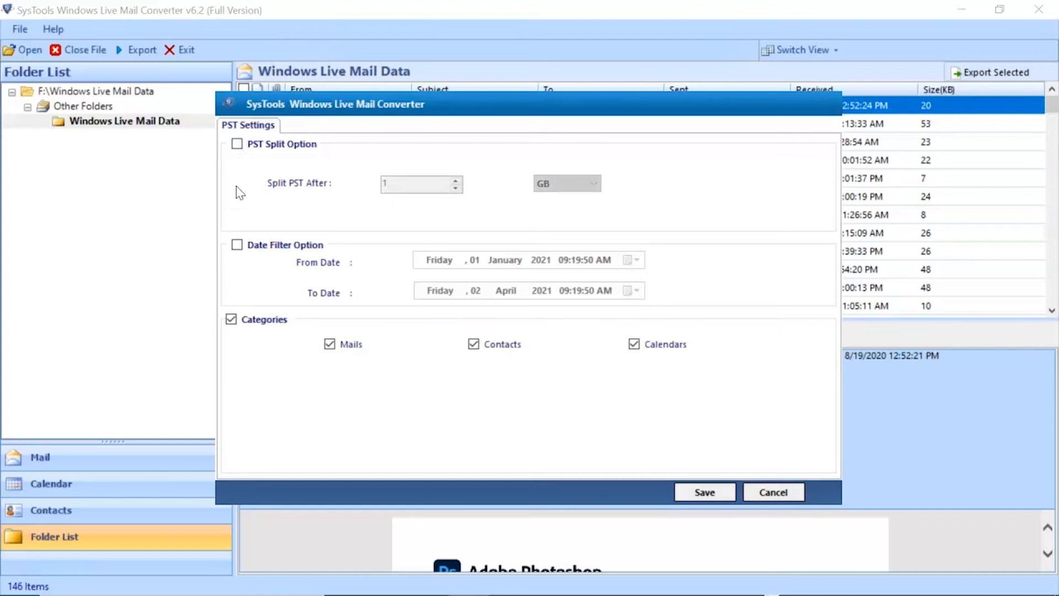
left_click(232, 319)
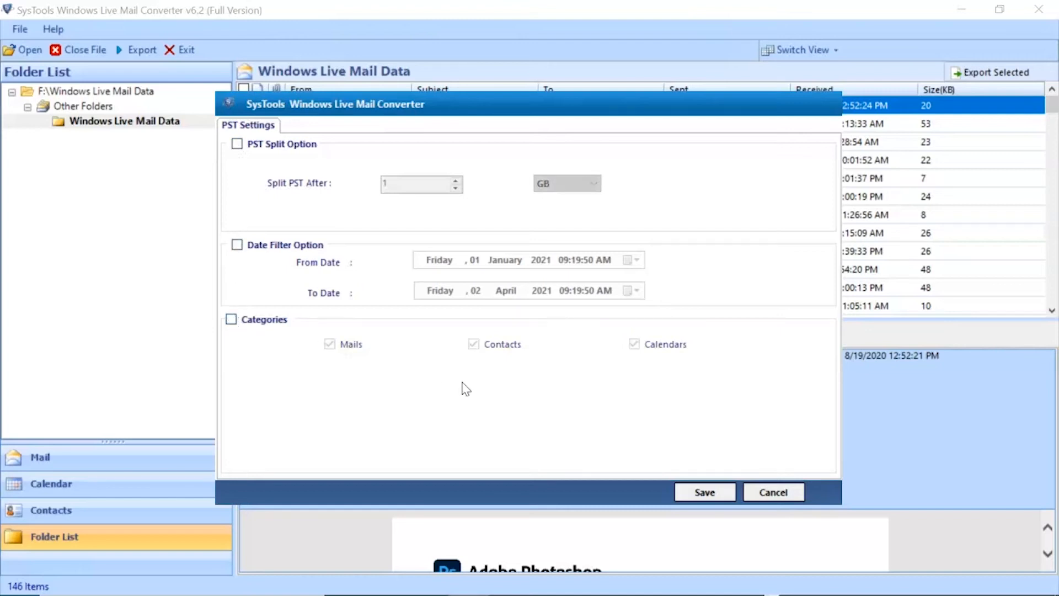
left_click(703, 492)
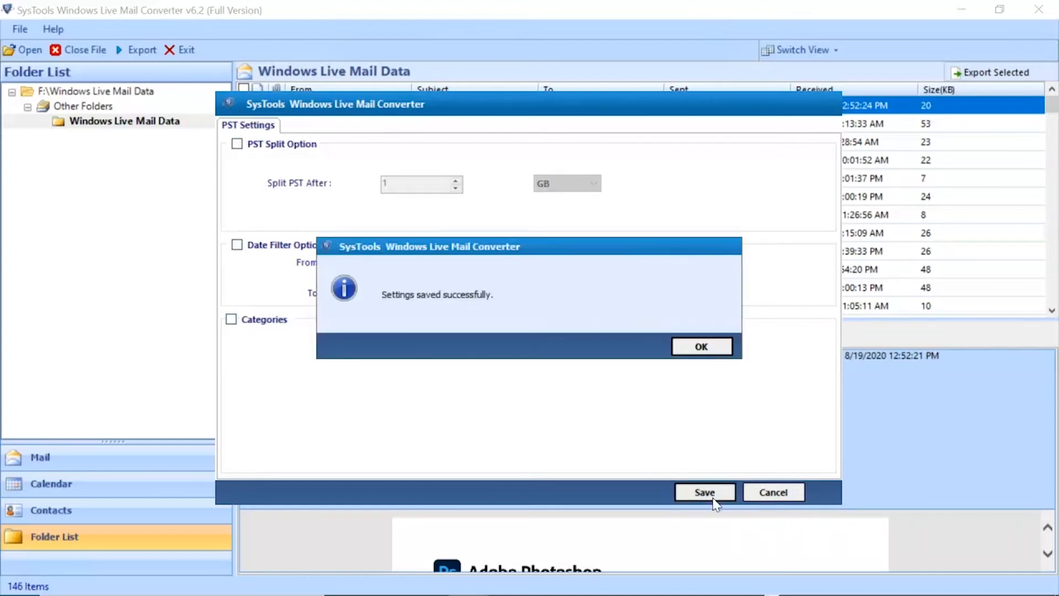
left_click(700, 346)
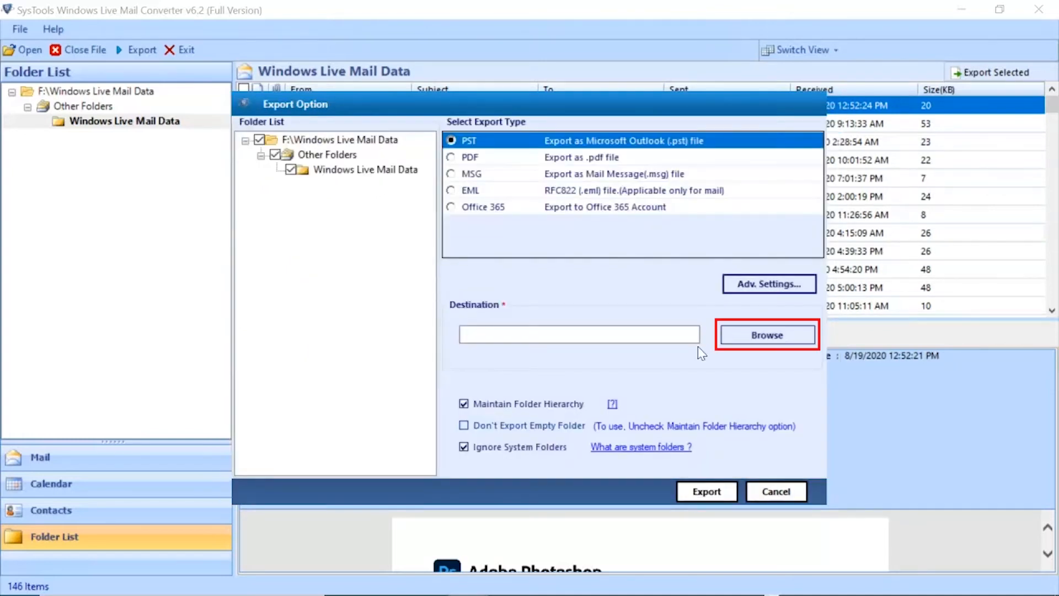
Step: Set the Desktop's Converted Data folder as the export destination
left_click(766, 334)
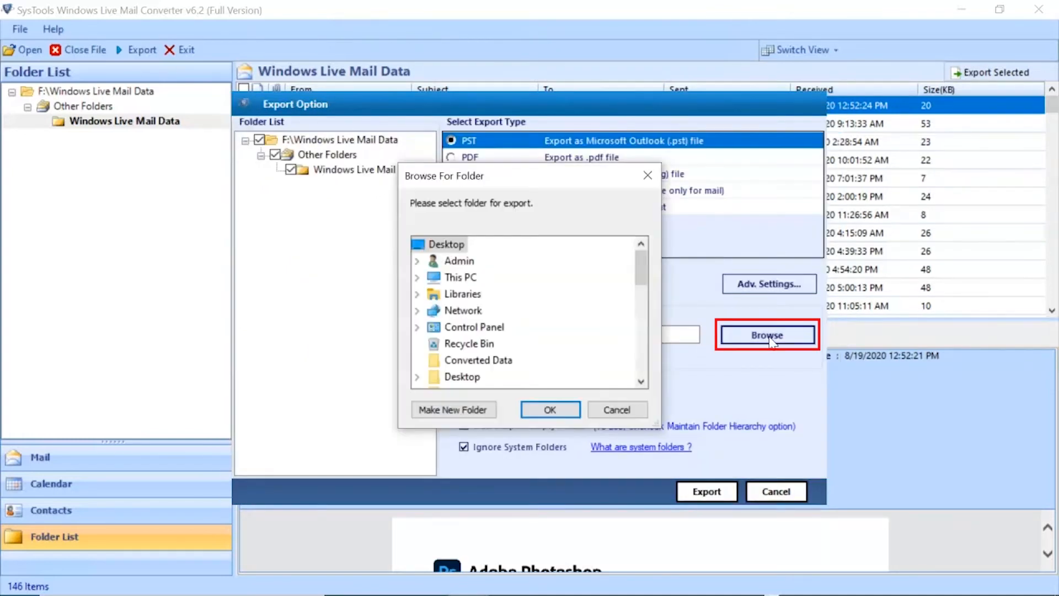
left_click(476, 359)
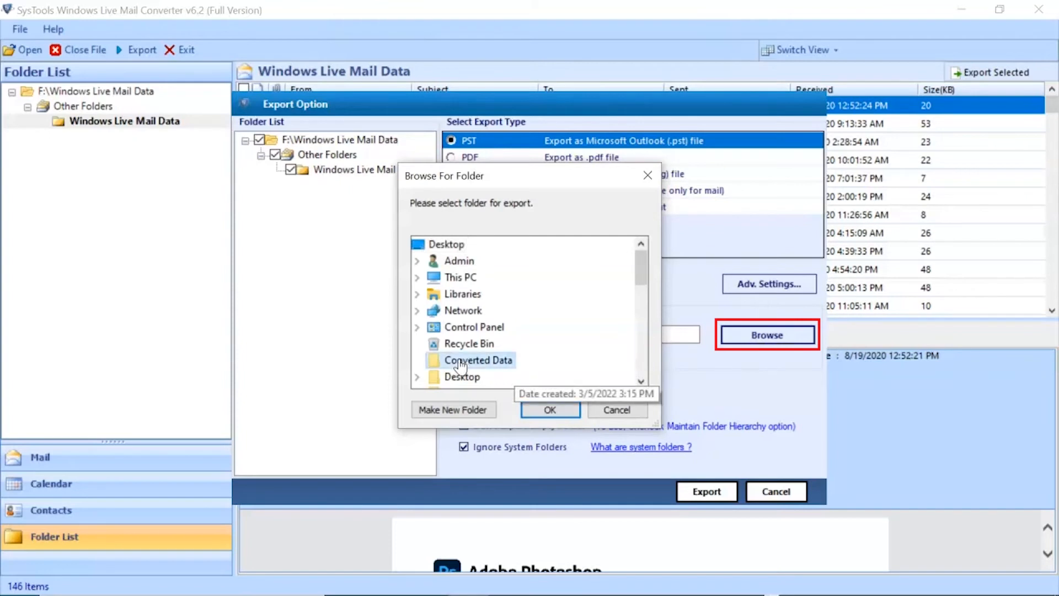
left_click(549, 410)
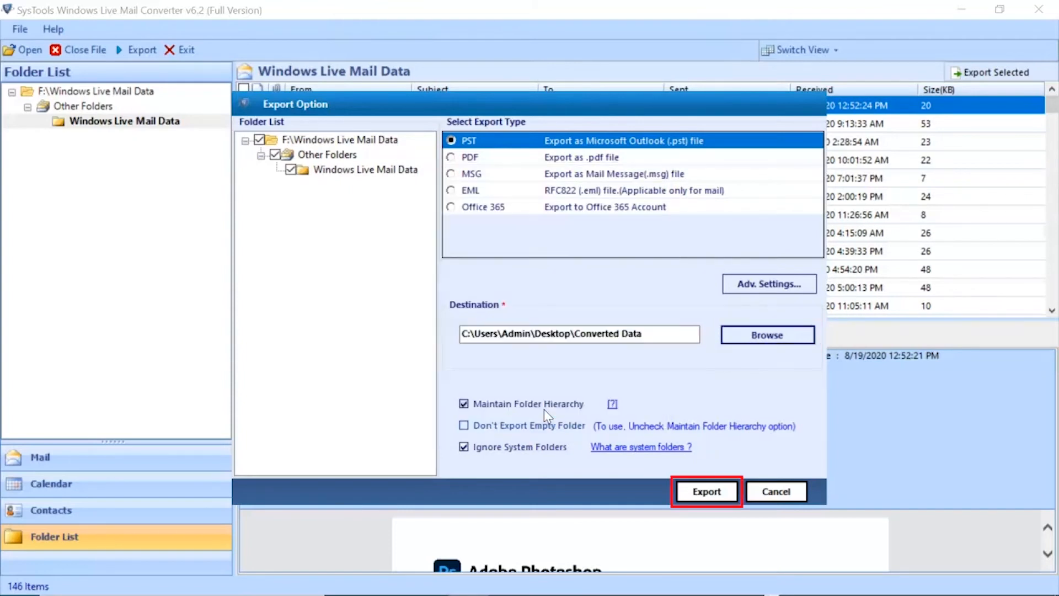
mouse_move(651, 478)
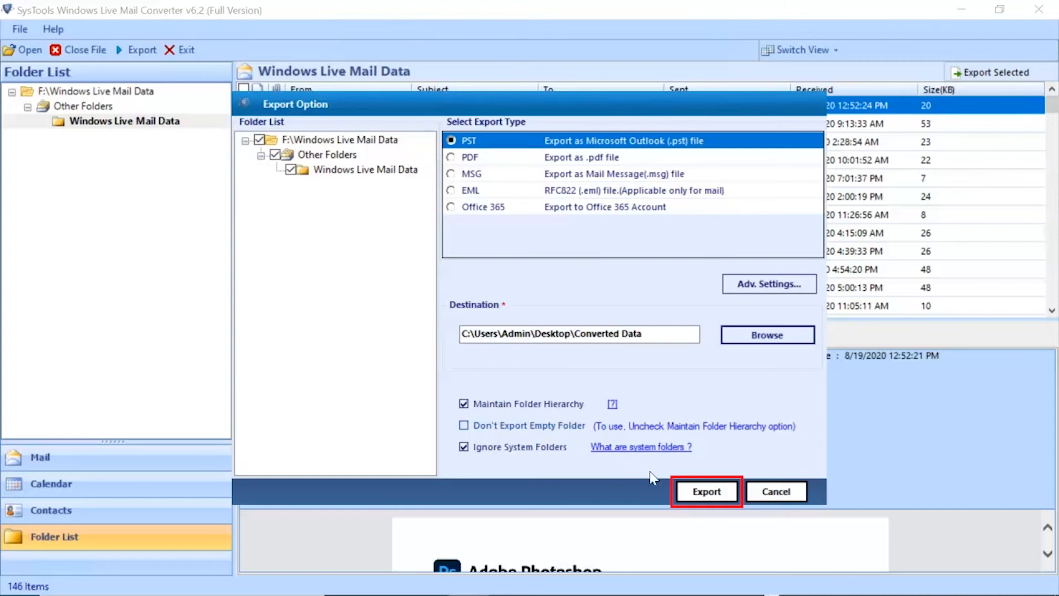
Step: Run the PST export and acknowledge completion to reach the export report
left_click(705, 491)
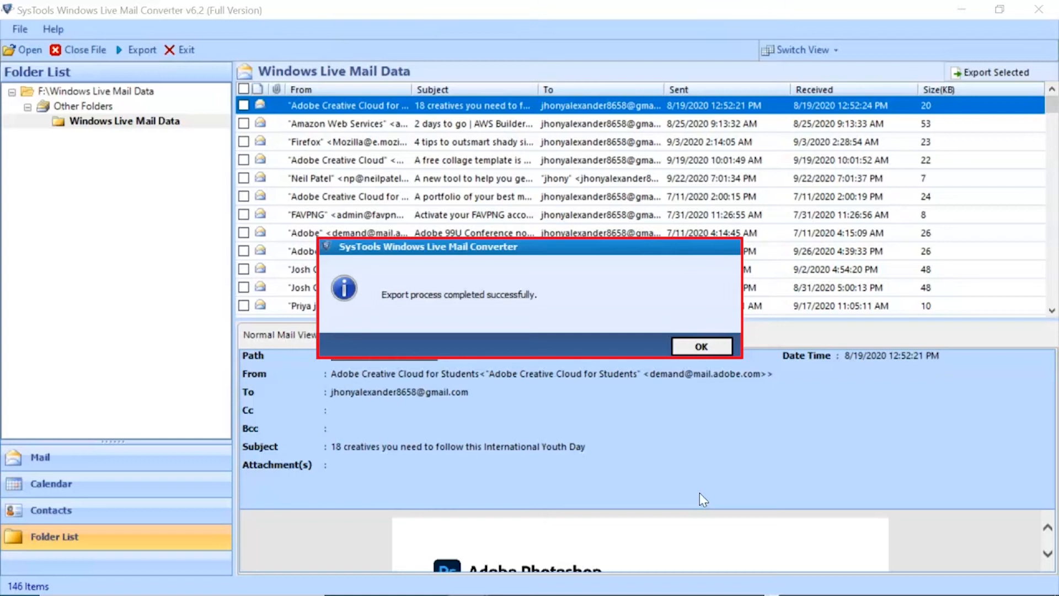
mouse_move(698, 436)
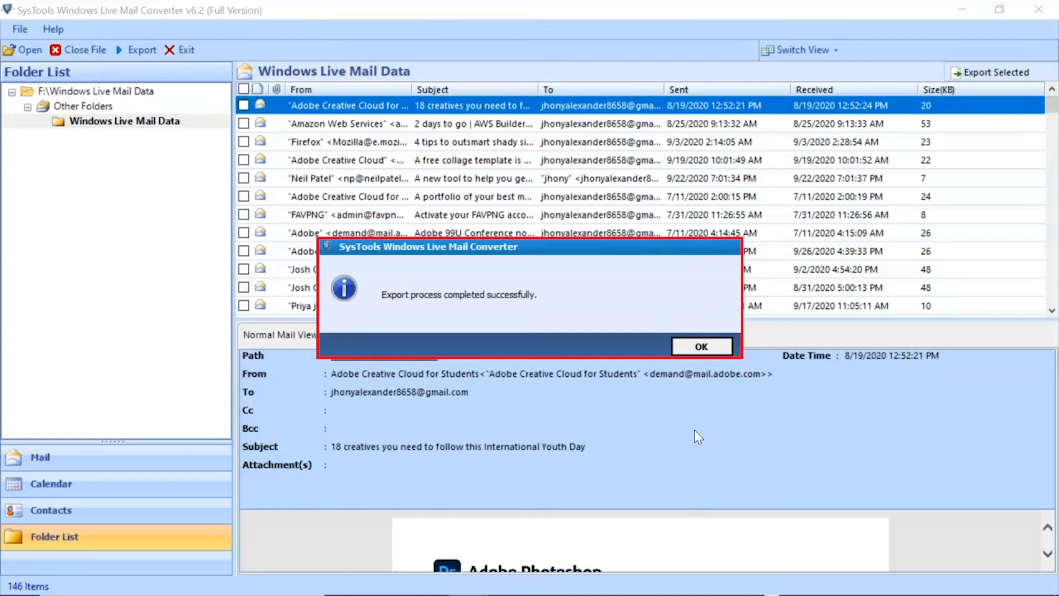
left_click(700, 346)
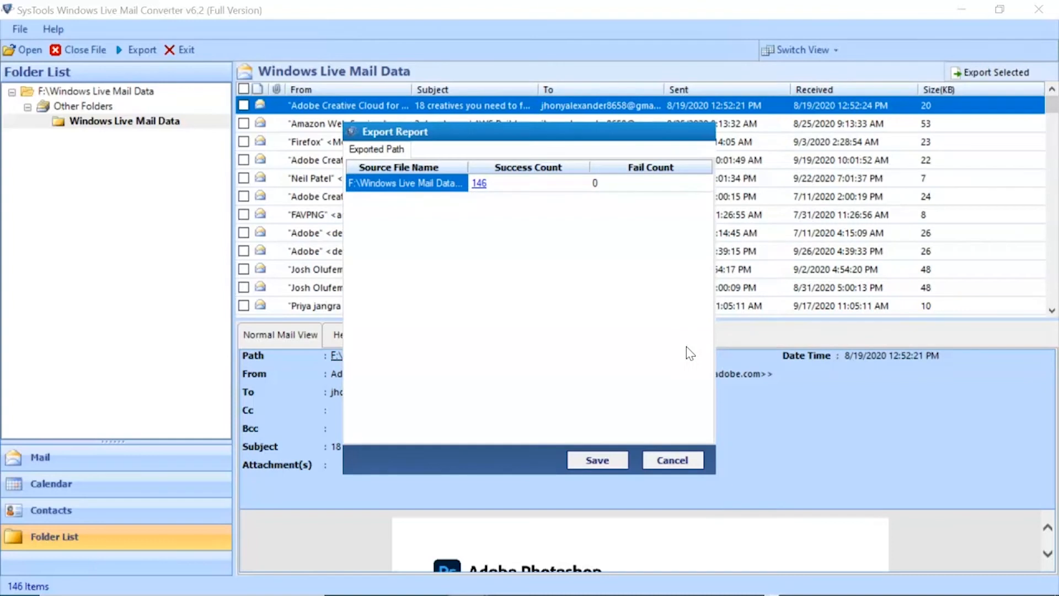
Step: Save the export report as 'Exported Report.csv' in the Converted Data folder
left_click(597, 459)
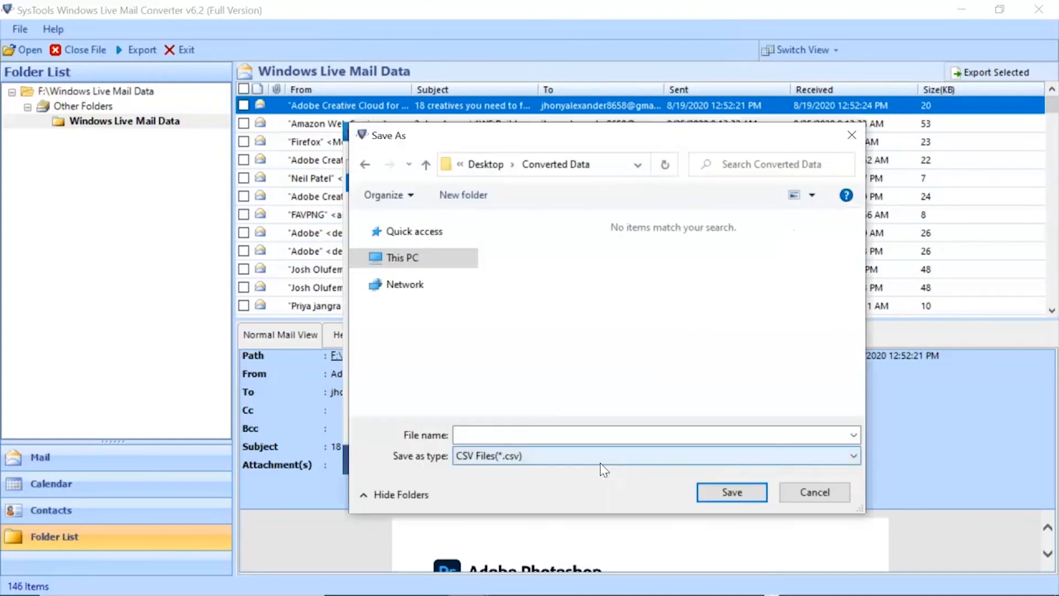
left_click(608, 435)
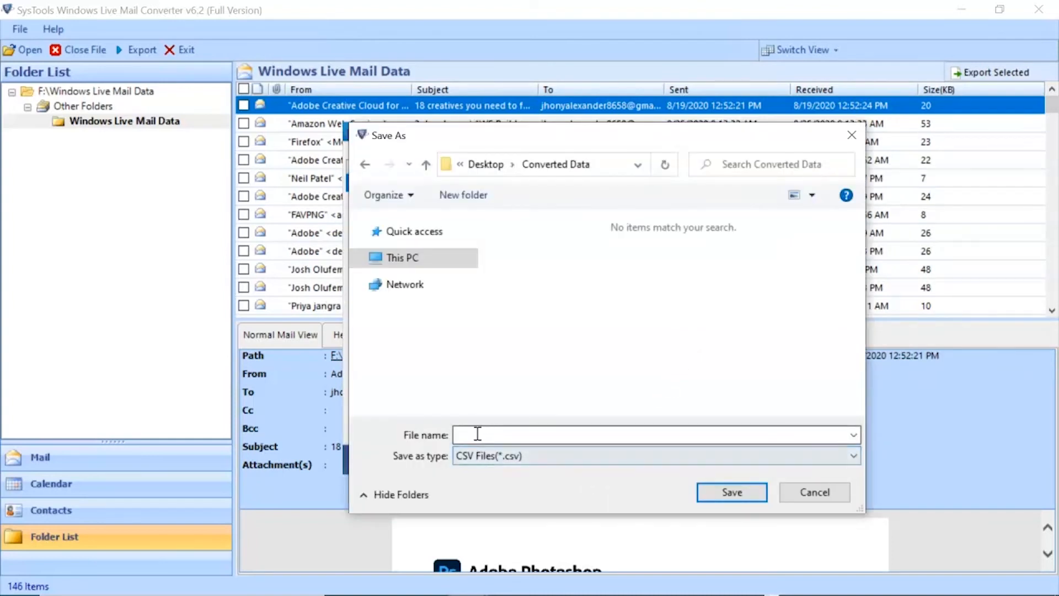
type("Exported Re")
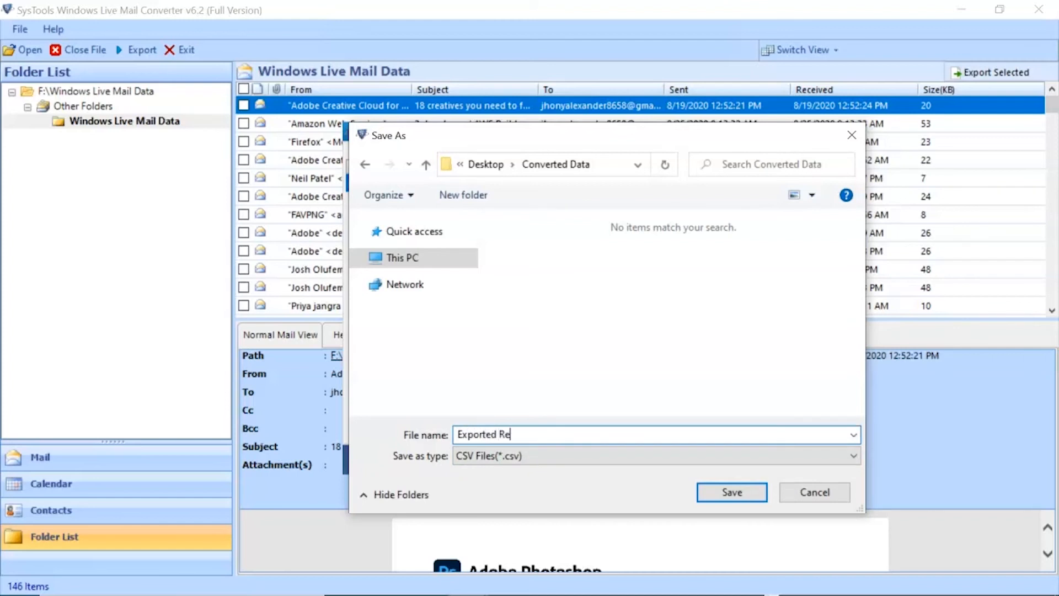
left_click(730, 492)
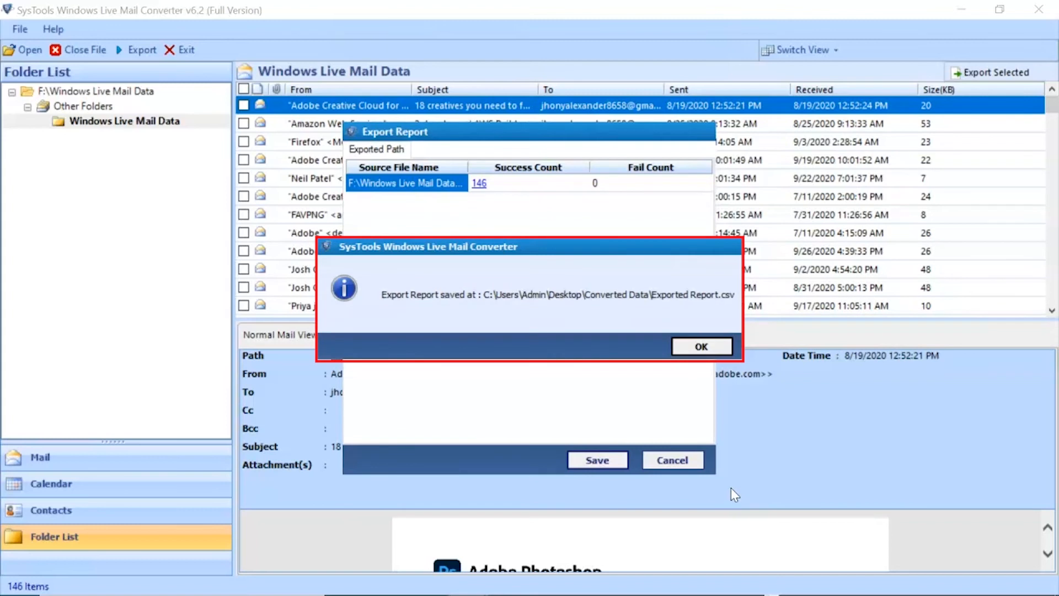
left_click(701, 346)
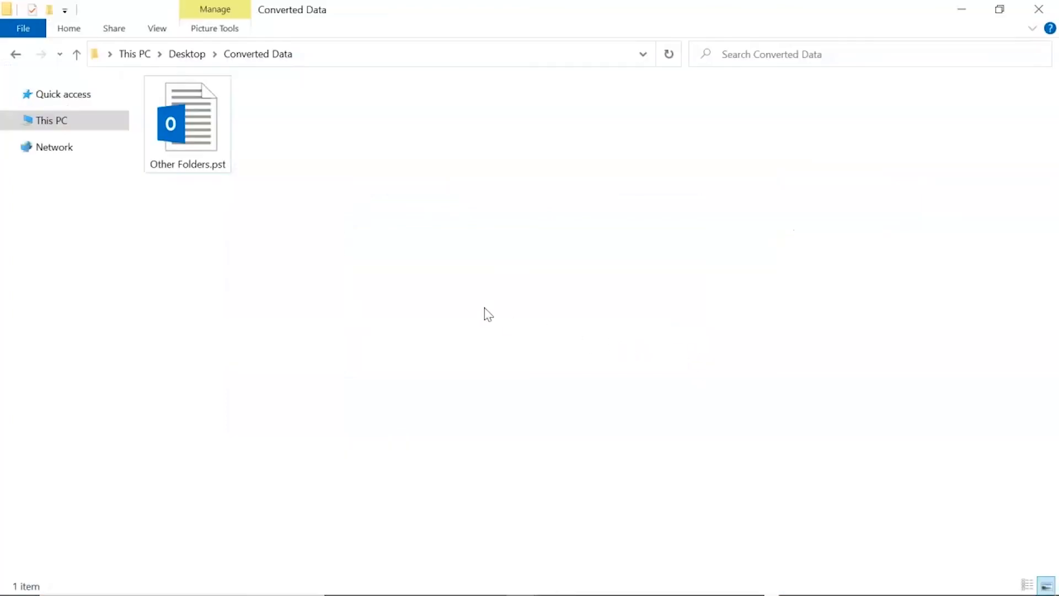
mouse_move(198, 194)
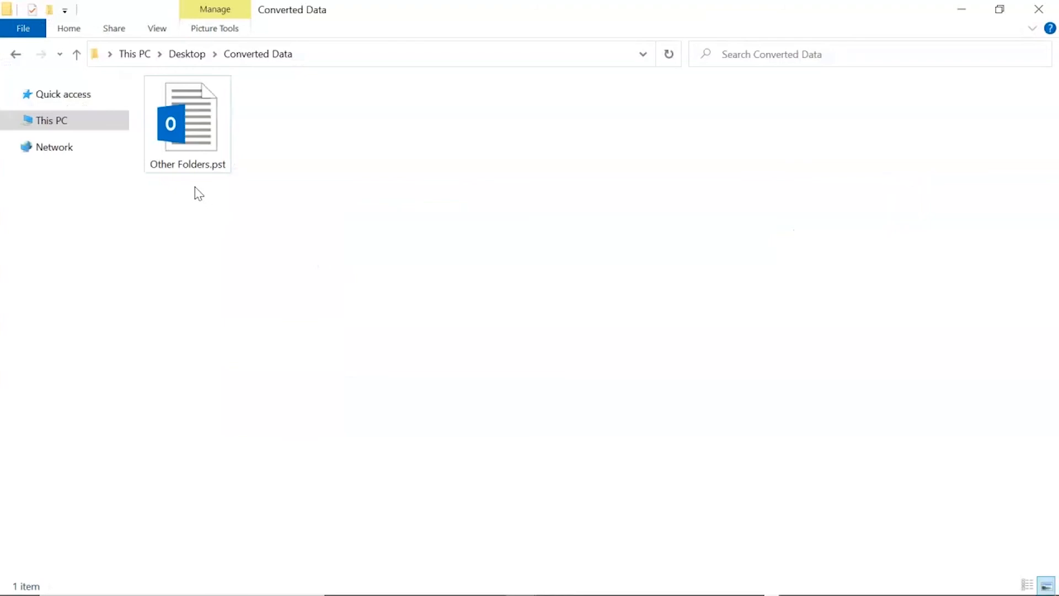